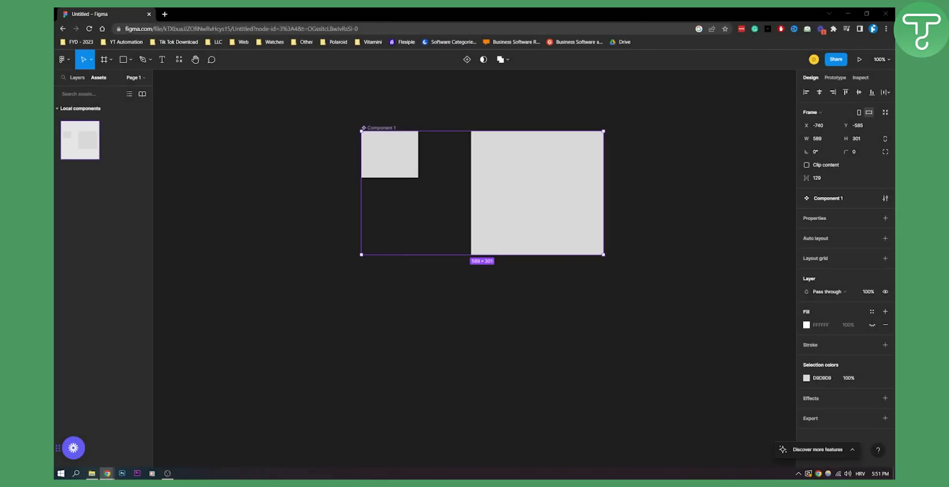
{"action": "mouse_move", "coordinate": [658, 227]}
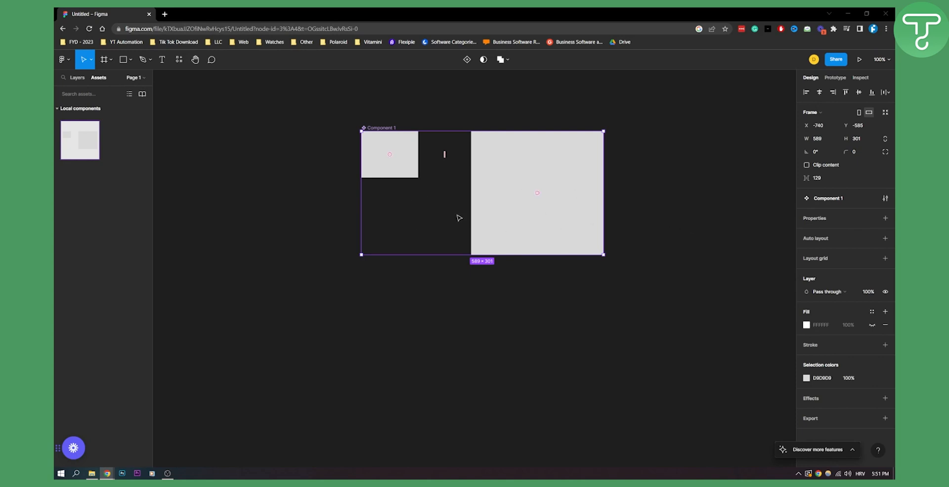
{"action": "mouse_move", "coordinate": [511, 205]}
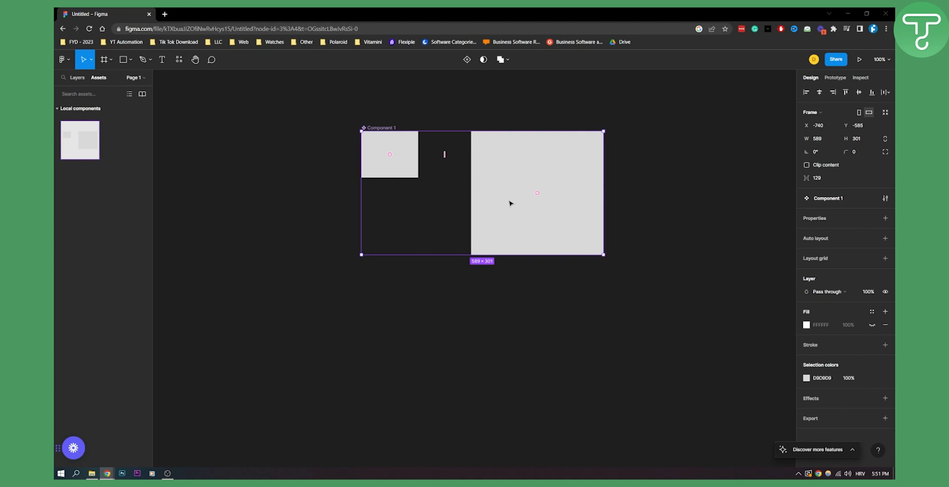
{"action": "mouse_move", "coordinate": [512, 202]}
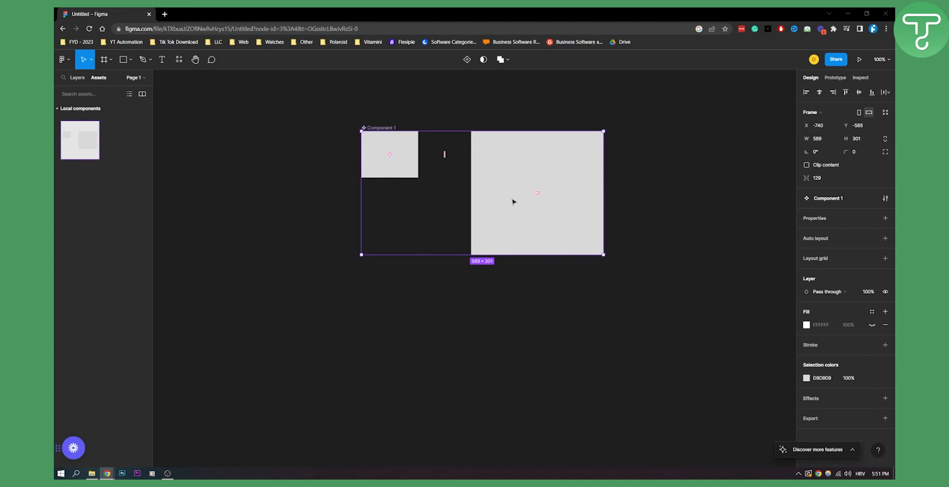
{"action": "mouse_move", "coordinate": [541, 238]}
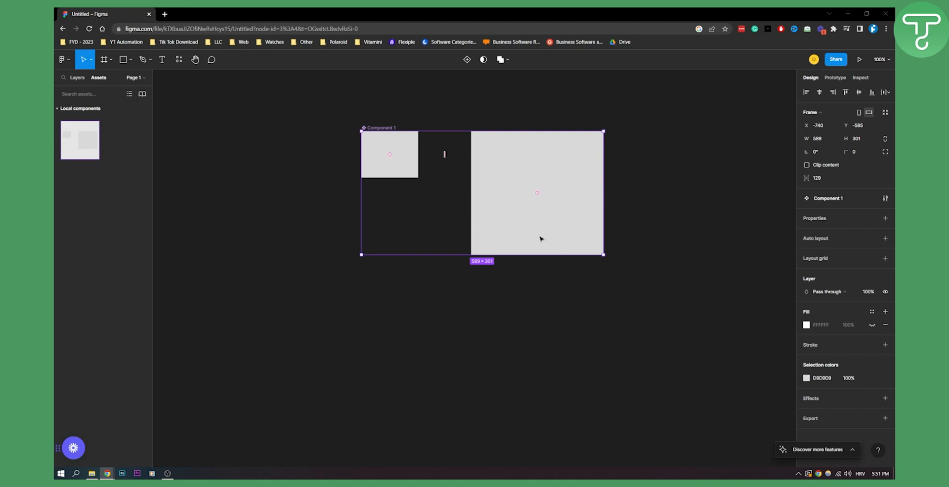
{"action": "mouse_move", "coordinate": [555, 185]}
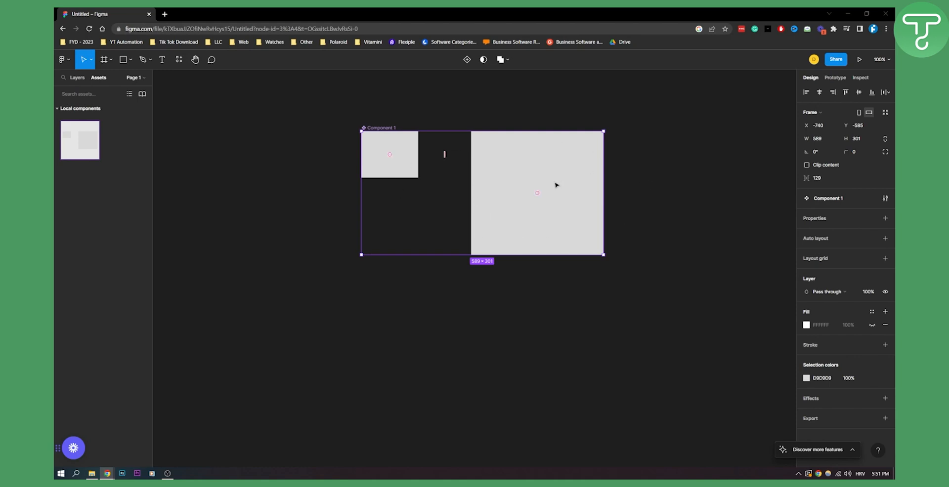
{"action": "mouse_move", "coordinate": [579, 220]}
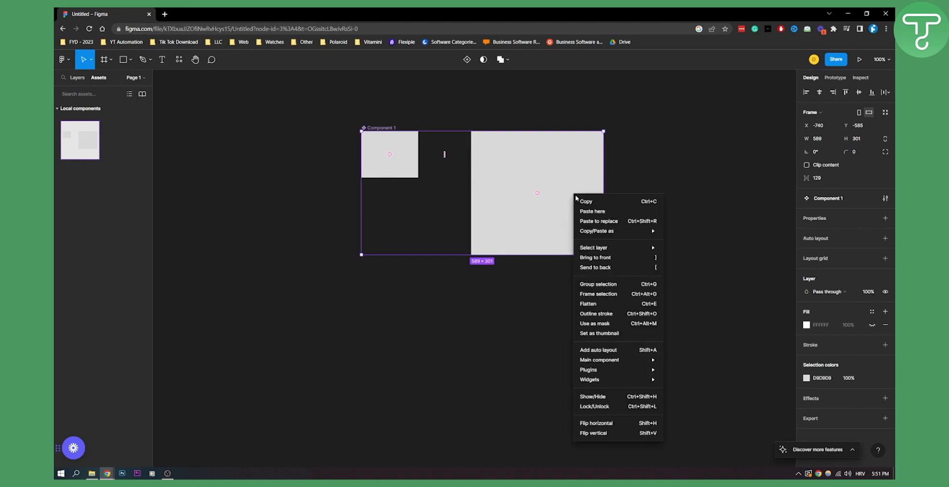
{"action": "mouse_move", "coordinate": [608, 284]}
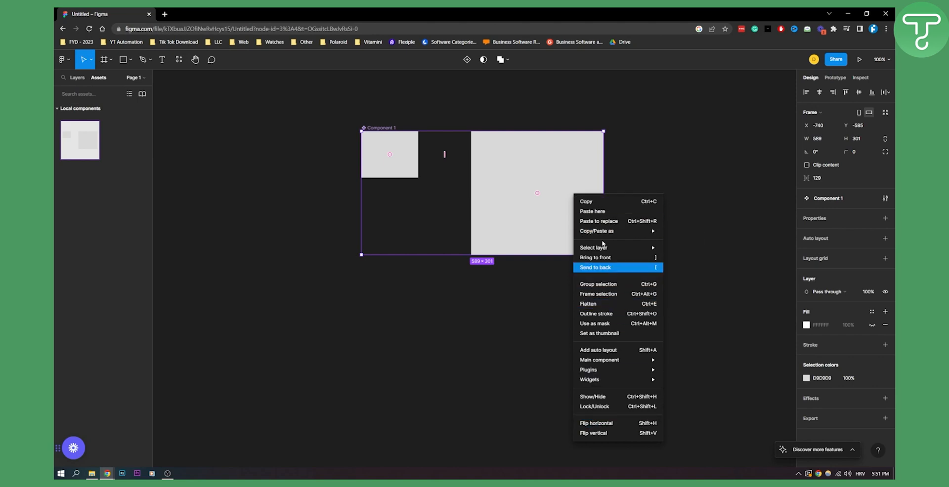
{"action": "mouse_move", "coordinate": [616, 350]}
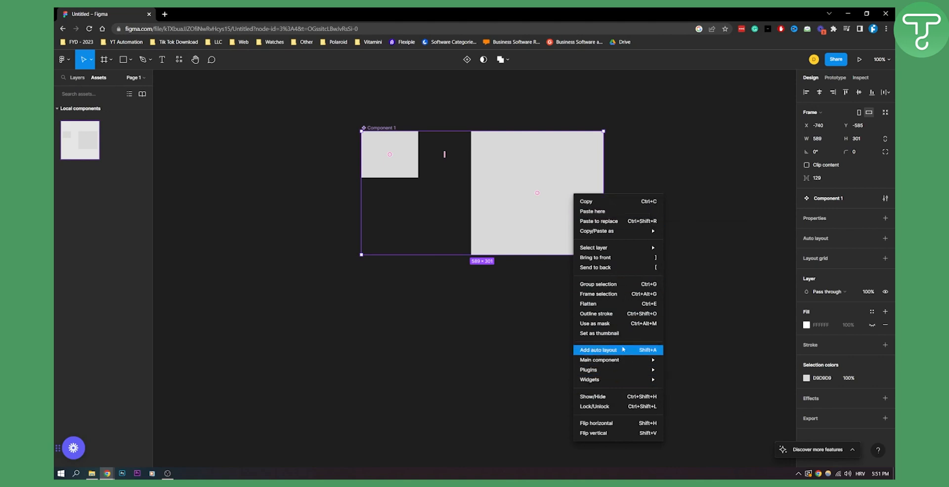
{"action": "mouse_move", "coordinate": [595, 322]}
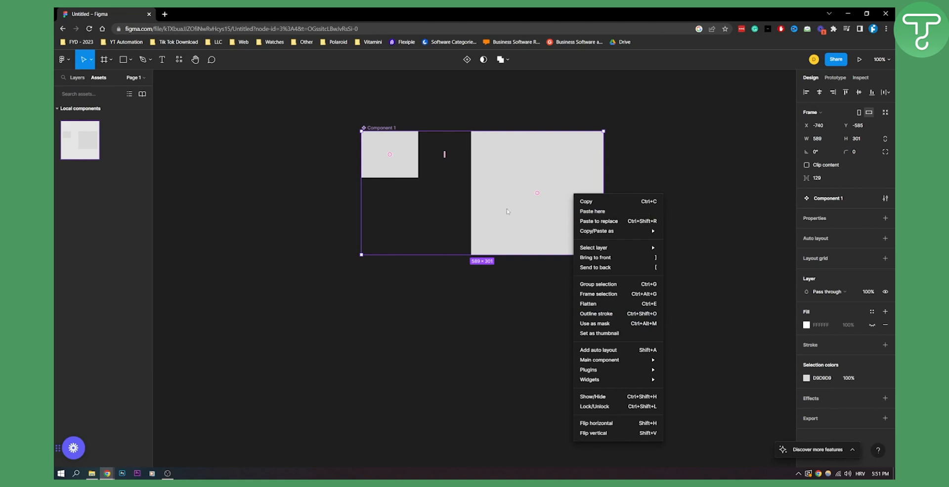
- Dismiss the action list, toggle Layers and Assets, then bring up the Team library dialog
{"action": "left_click", "coordinate": [555, 176]}
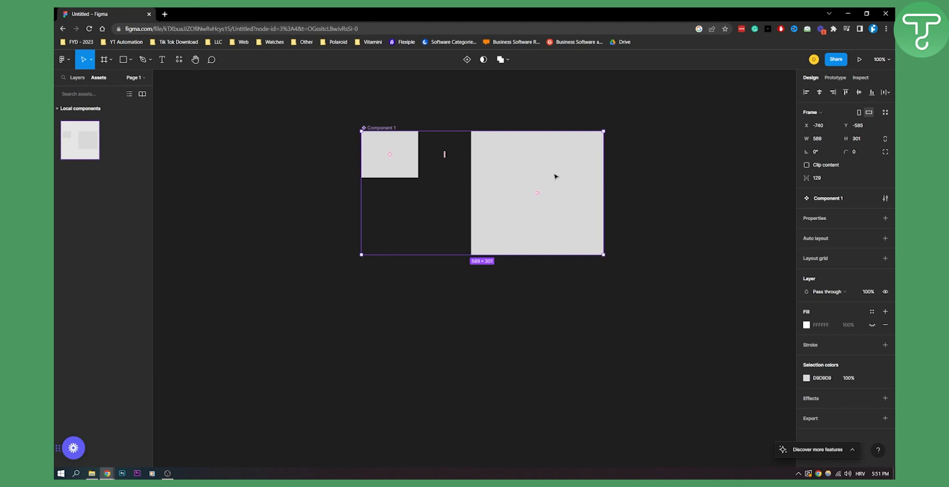
{"action": "mouse_move", "coordinate": [552, 192]}
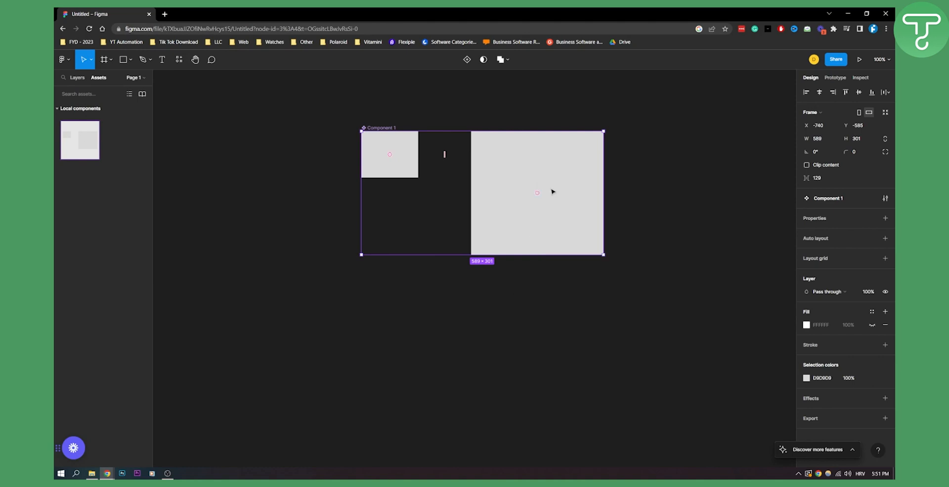
{"action": "mouse_move", "coordinate": [561, 187]}
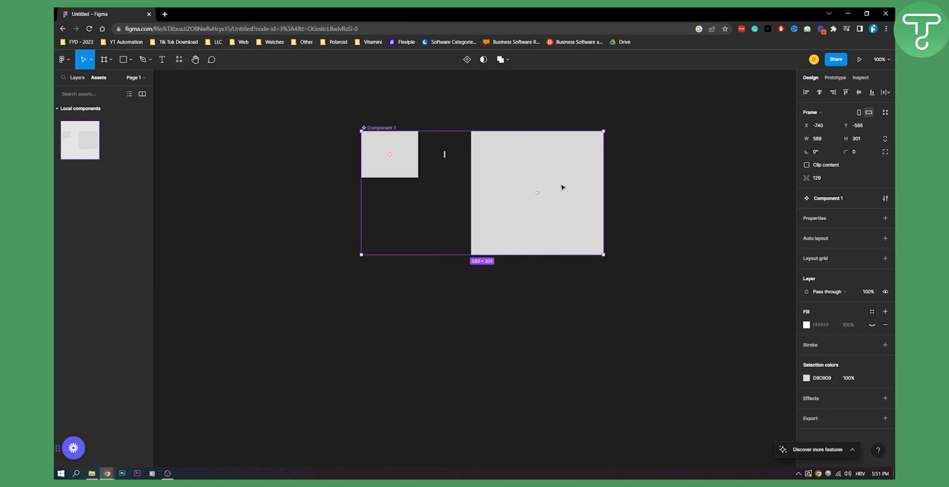
{"action": "mouse_move", "coordinate": [589, 184]}
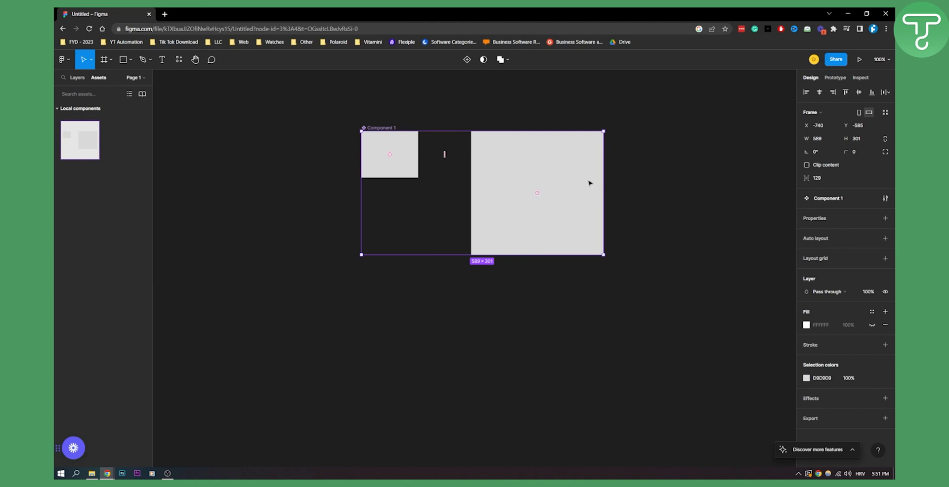
{"action": "mouse_move", "coordinate": [571, 163]}
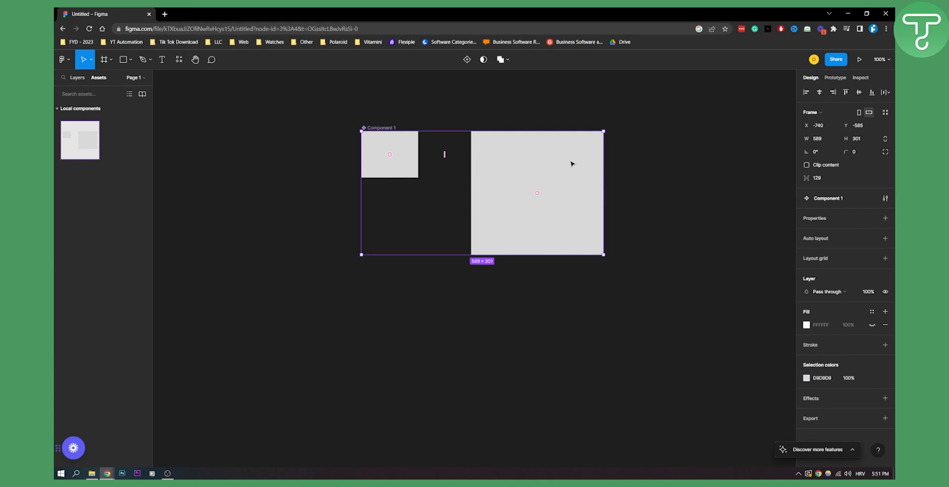
{"action": "mouse_move", "coordinate": [542, 169]}
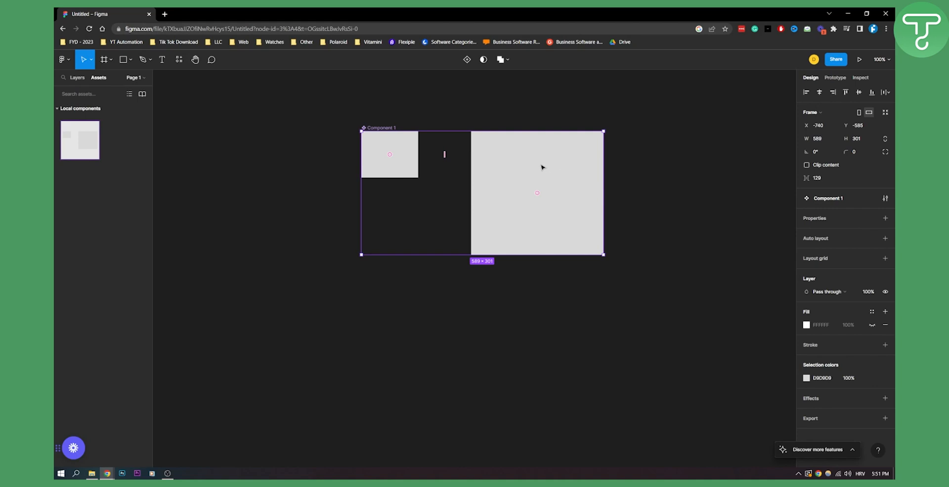
{"action": "mouse_move", "coordinate": [546, 202]}
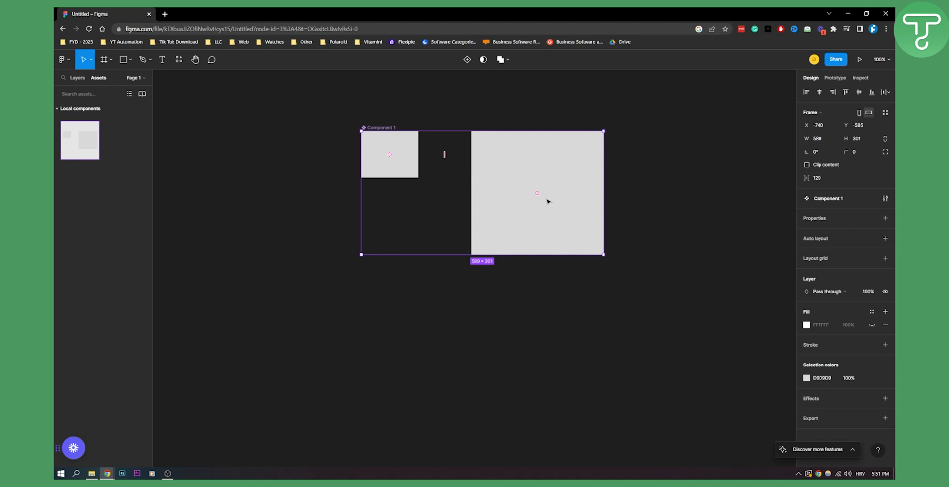
{"action": "mouse_move", "coordinate": [542, 198]}
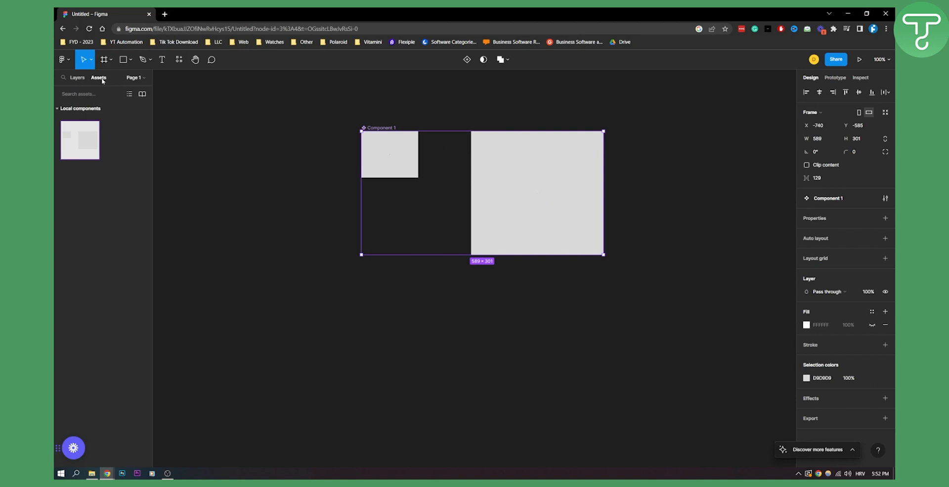
{"action": "left_click", "coordinate": [78, 77]}
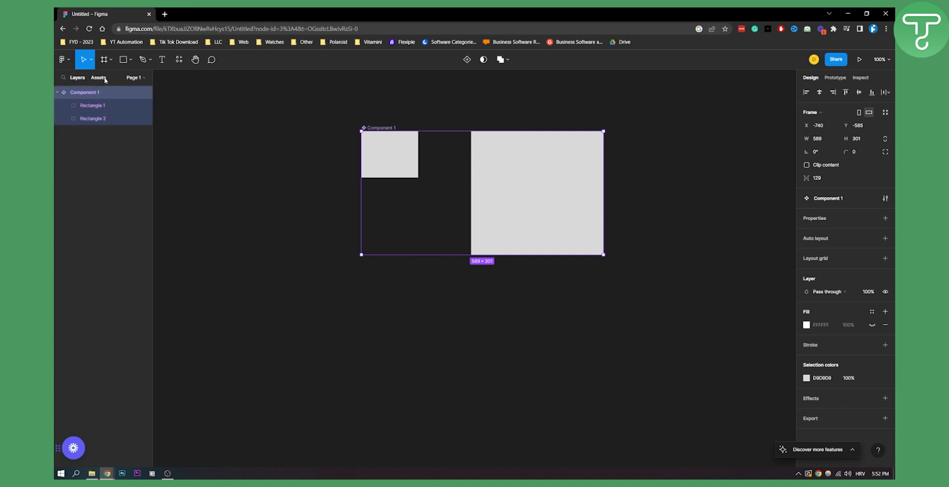
{"action": "left_click", "coordinate": [98, 77]}
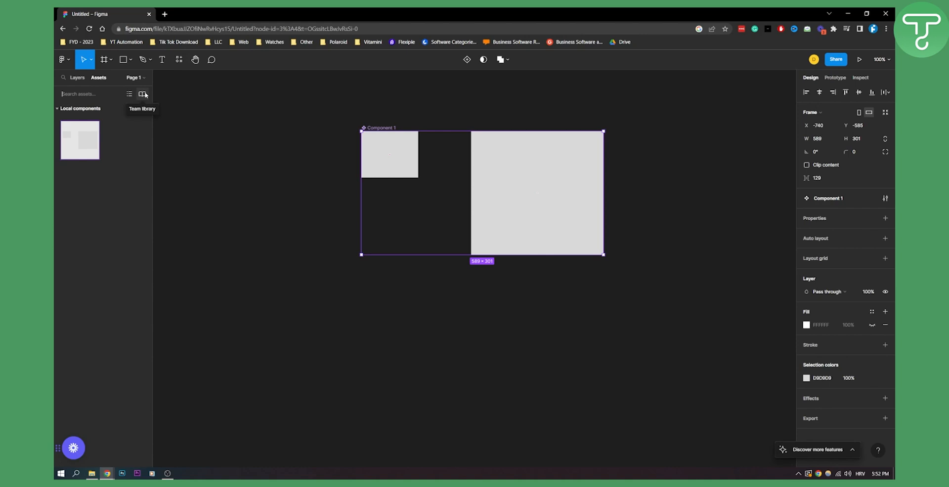
{"action": "left_click", "coordinate": [142, 94]}
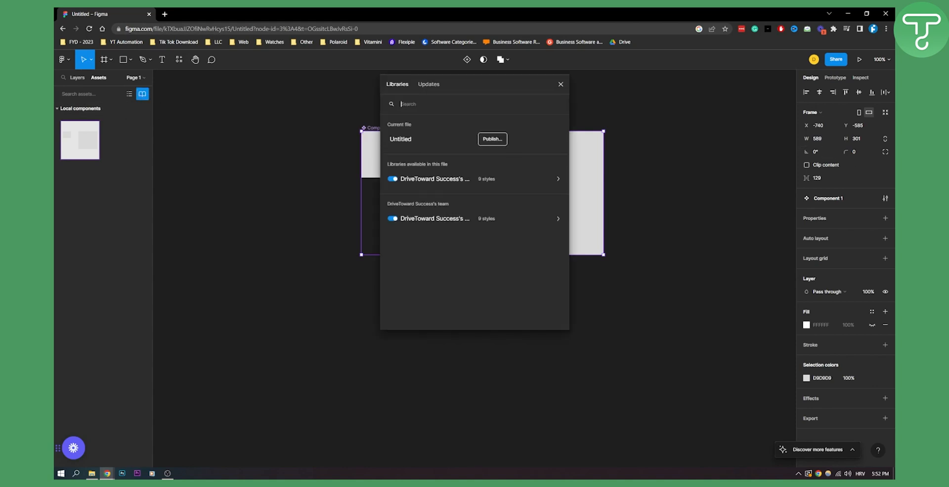
{"action": "mouse_move", "coordinate": [367, 198]}
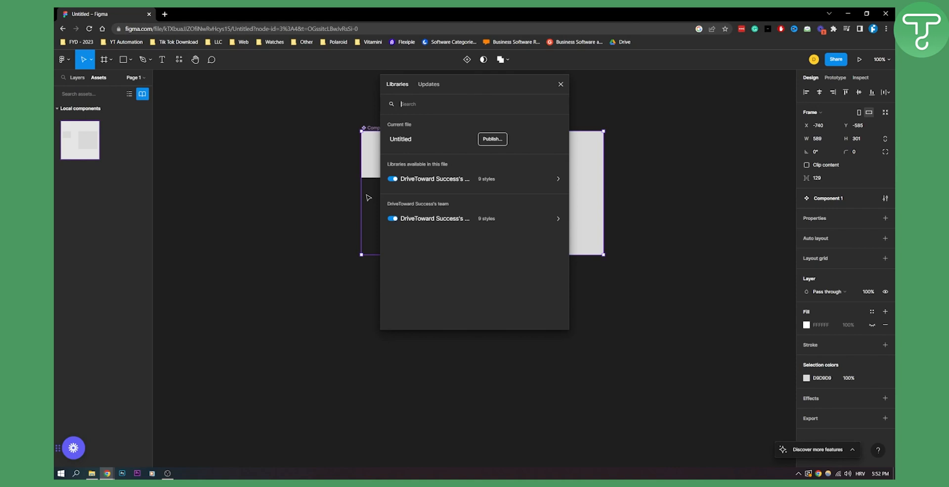
{"action": "mouse_move", "coordinate": [412, 128]}
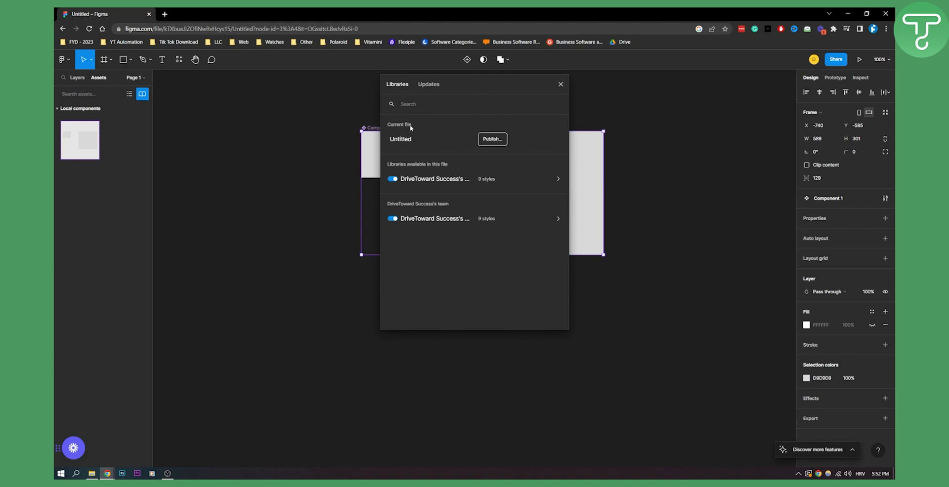
{"action": "mouse_move", "coordinate": [407, 128]}
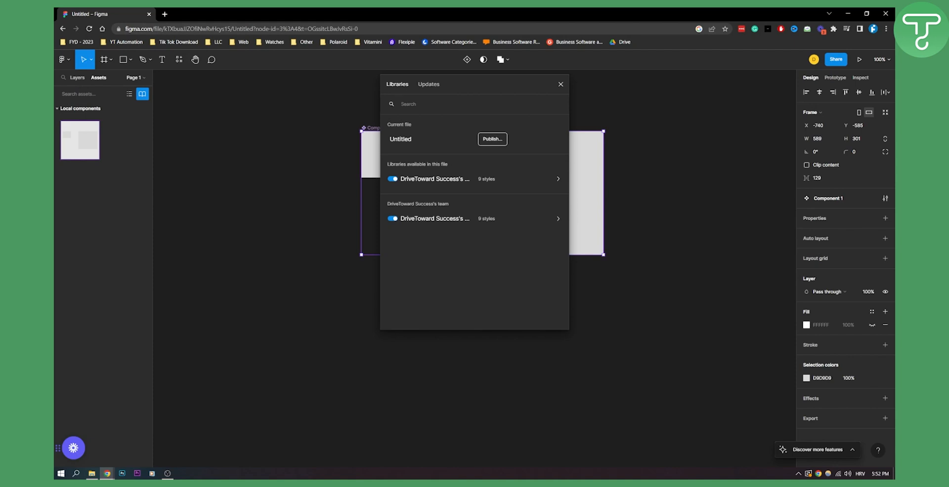
- Focus the library search field, then close the Libraries dialog without publishing
{"action": "left_click", "coordinate": [417, 104]}
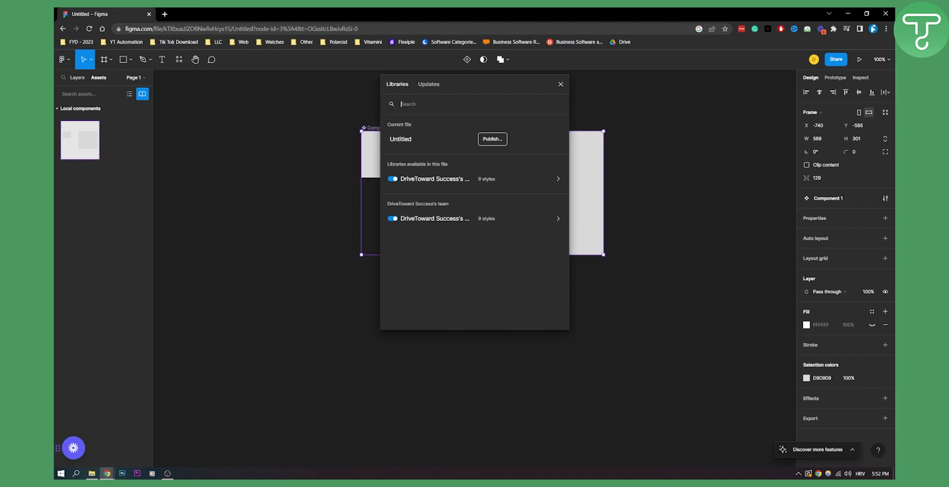
{"action": "left_click", "coordinate": [560, 84]}
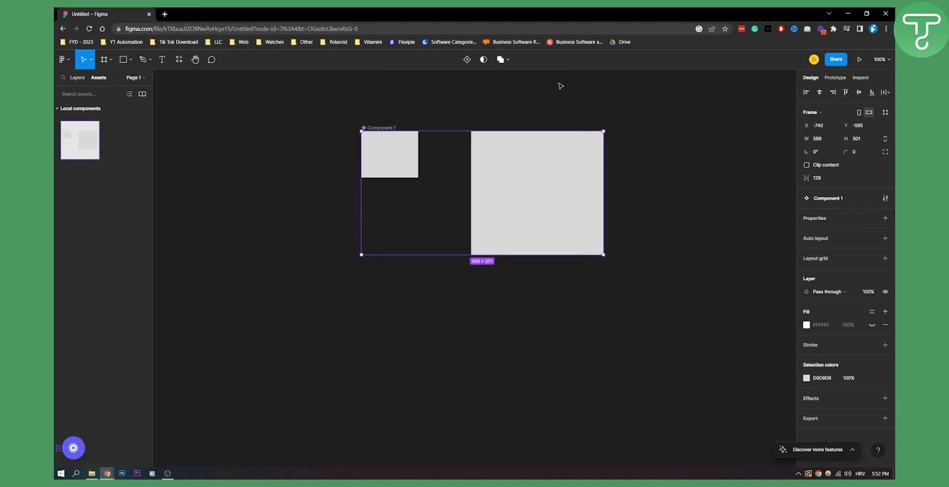